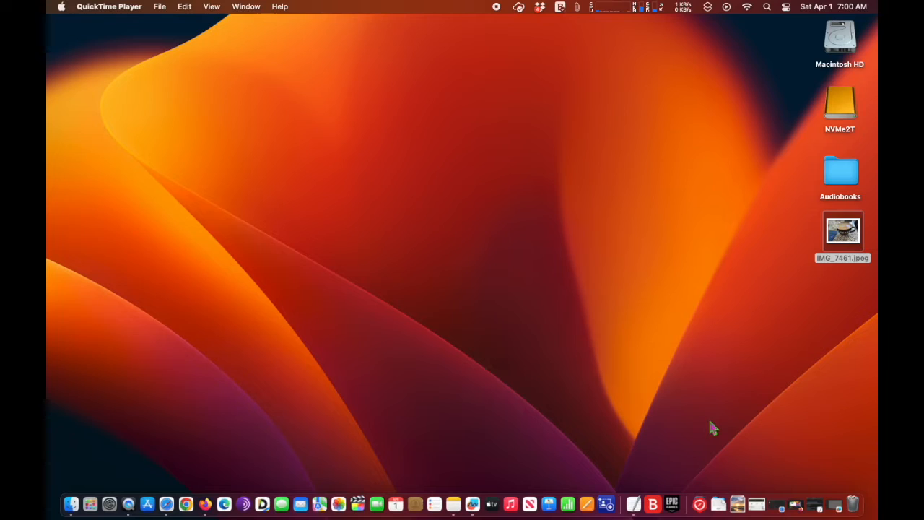
{"action": "mouse_move", "coordinate": [509, 504]}
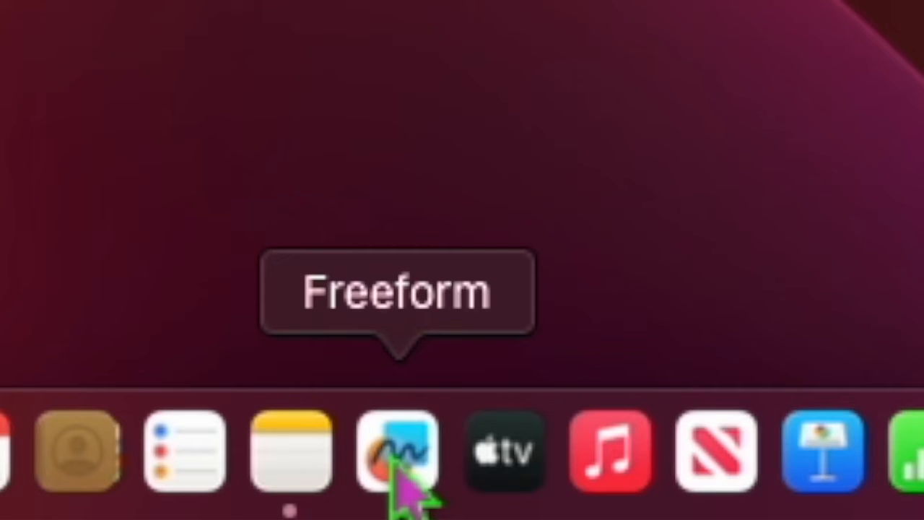
- Launch Freeform and dismiss the Welcome screen to reach a blank untitled board
{"action": "left_click", "coordinate": [395, 449]}
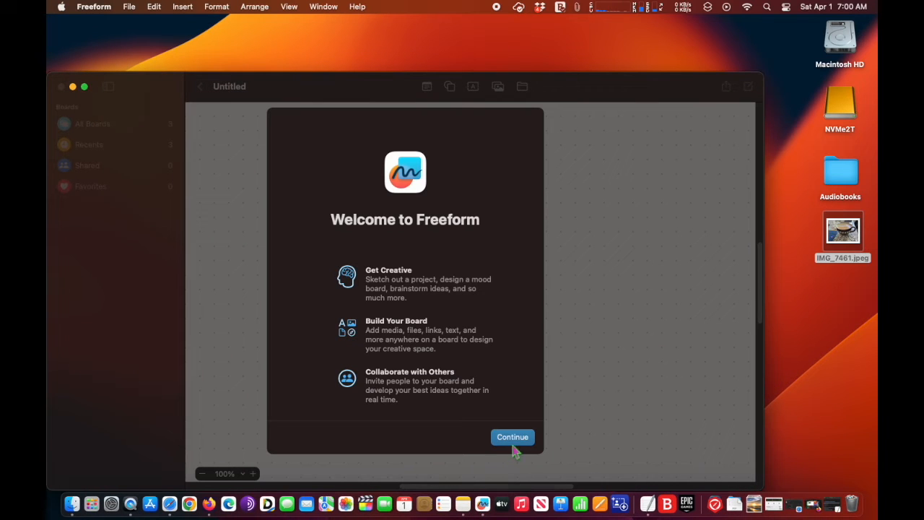
{"action": "left_click", "coordinate": [513, 436]}
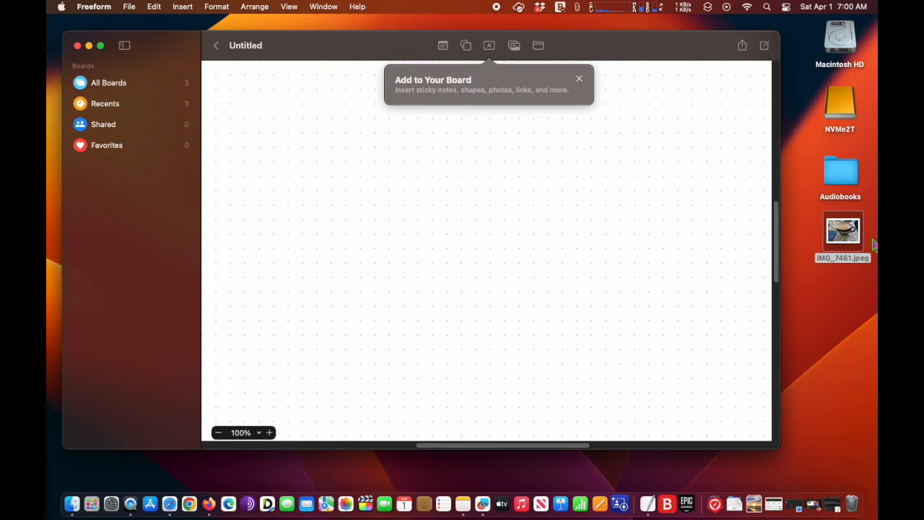
- Place IMG_7461.jpeg on the board from the desktop and enlarge it by a corner handle
{"action": "left_click_drag", "start_coordinate": [843, 230], "coordinate": [378, 171]}
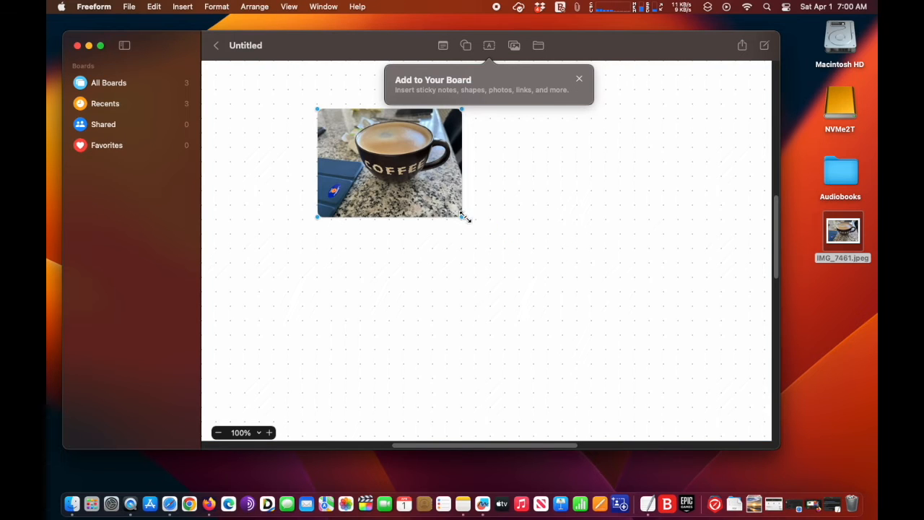
{"action": "left_click_drag", "start_coordinate": [462, 218], "coordinate": [615, 332]}
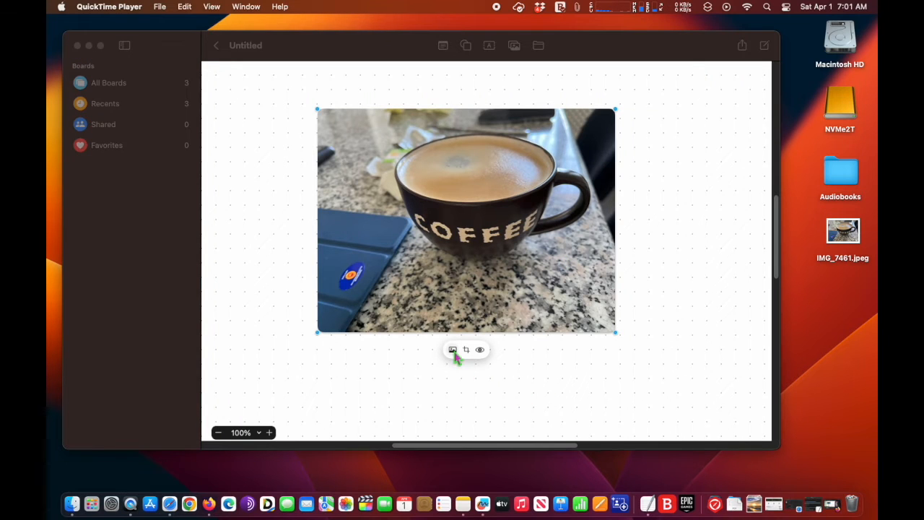
- Remove the photo's background so only the coffee mug remains
{"action": "left_click", "coordinate": [454, 349]}
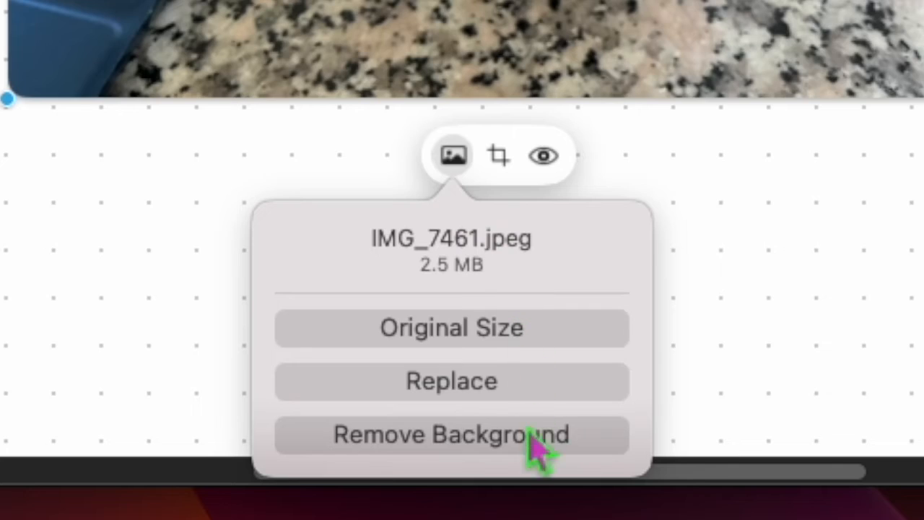
{"action": "left_click", "coordinate": [451, 434]}
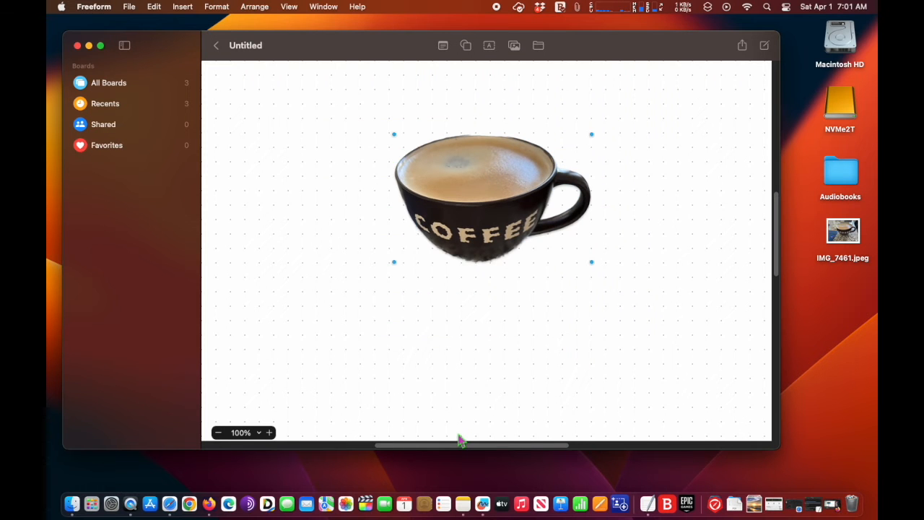
{"action": "mouse_move", "coordinate": [685, 363]}
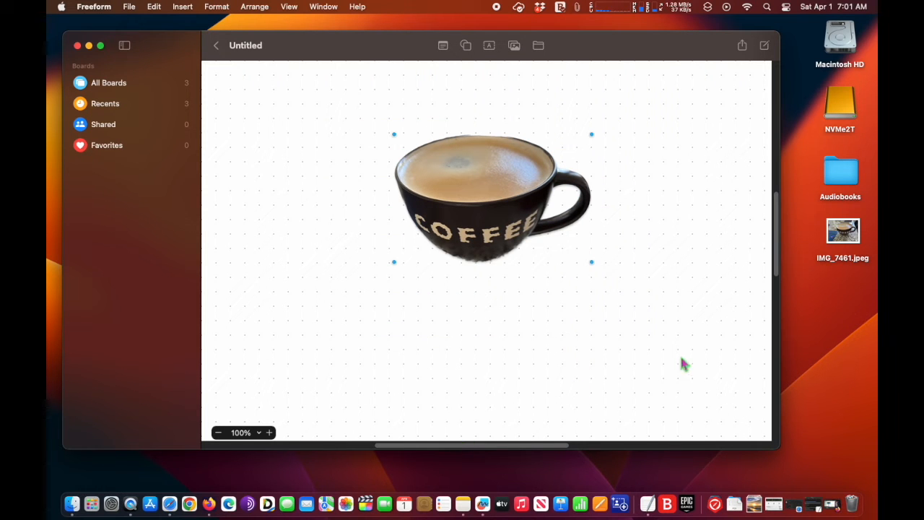
{"action": "mouse_move", "coordinate": [498, 15]}
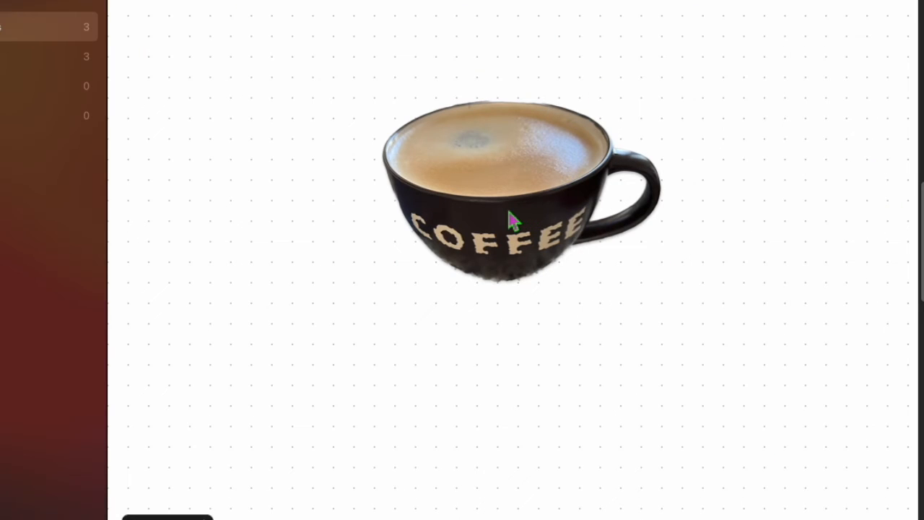
- Nudge the cut-out coffee cup slightly up and left to a new spot
{"action": "left_click_drag", "start_coordinate": [513, 217], "coordinate": [480, 195]}
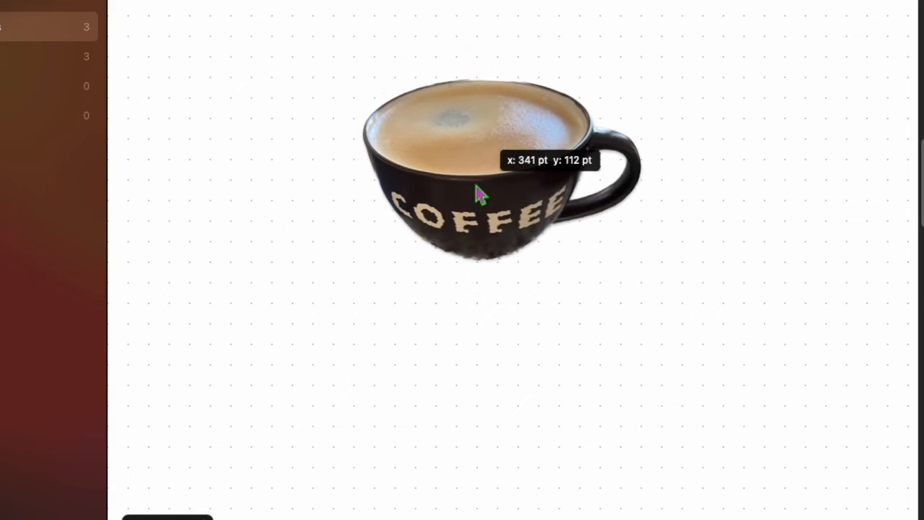